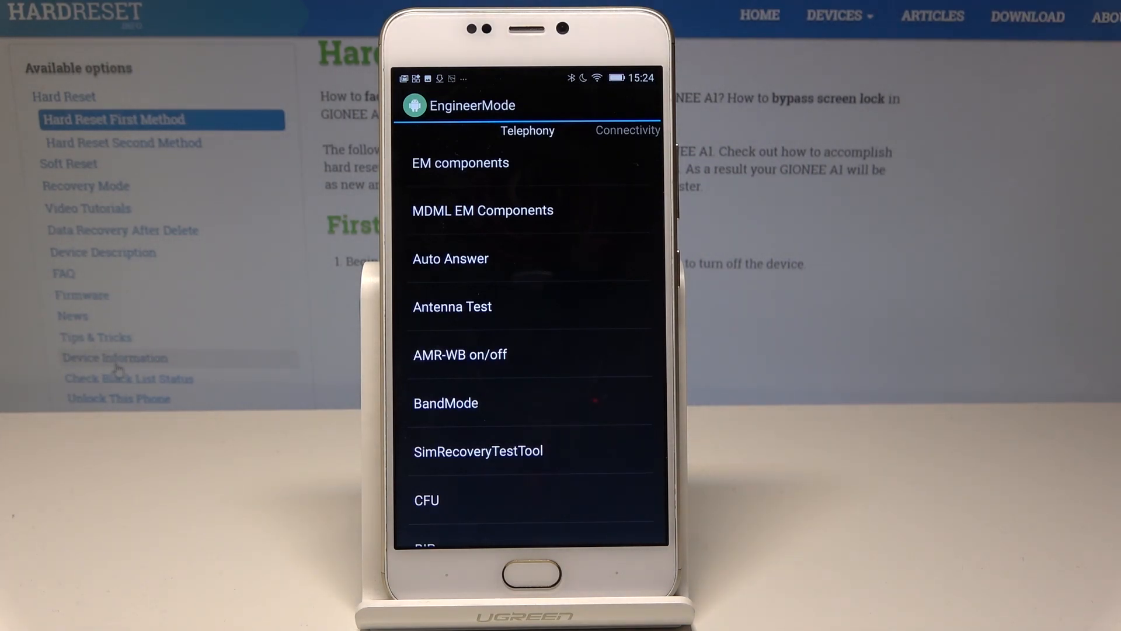
{"action": "scroll", "scroll_direction": "down", "scroll_amount": 3}
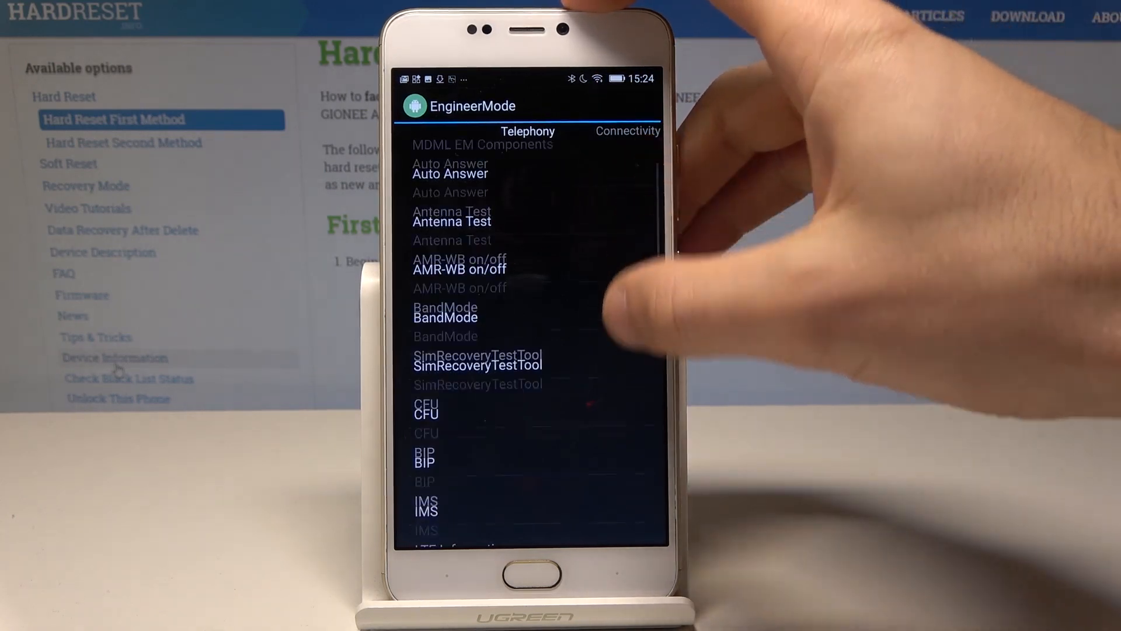